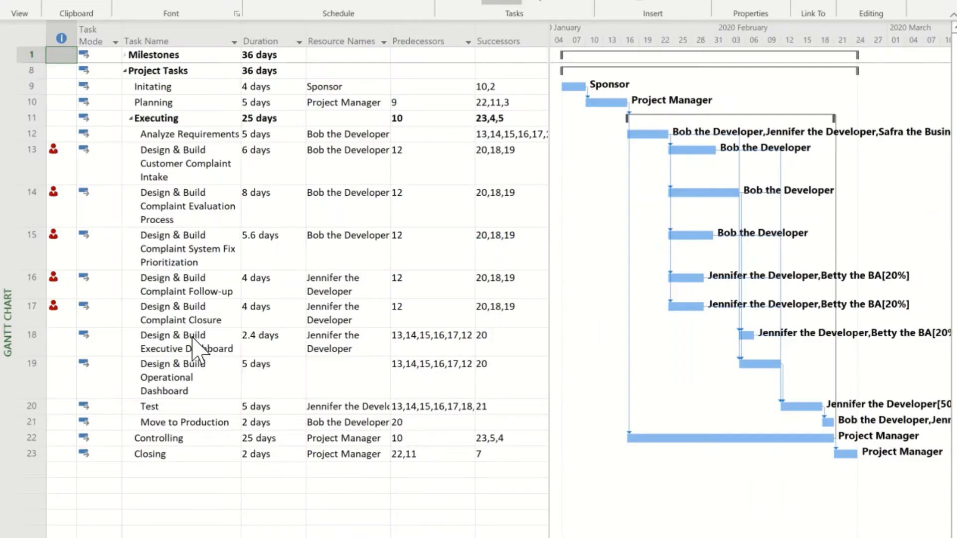
mouse_move(342, 229)
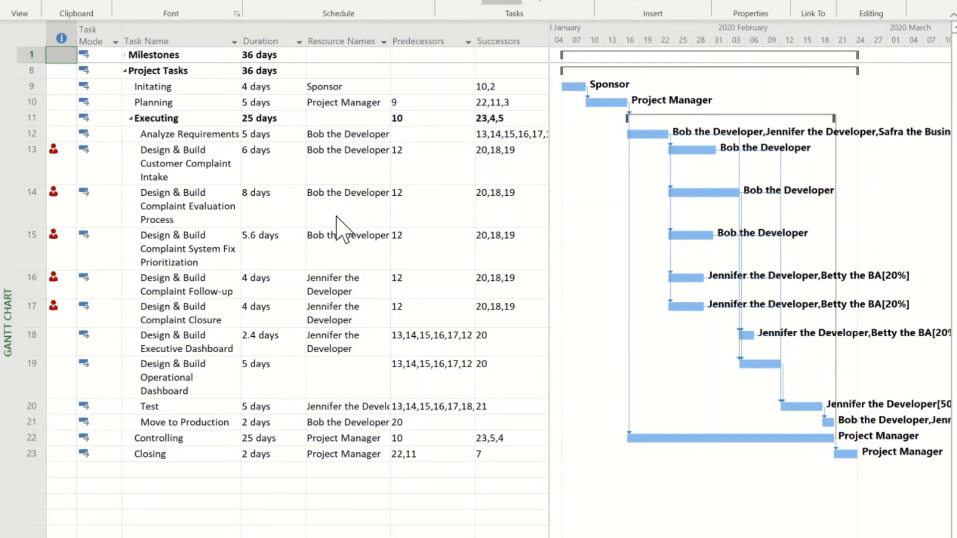
mouse_move(293, 271)
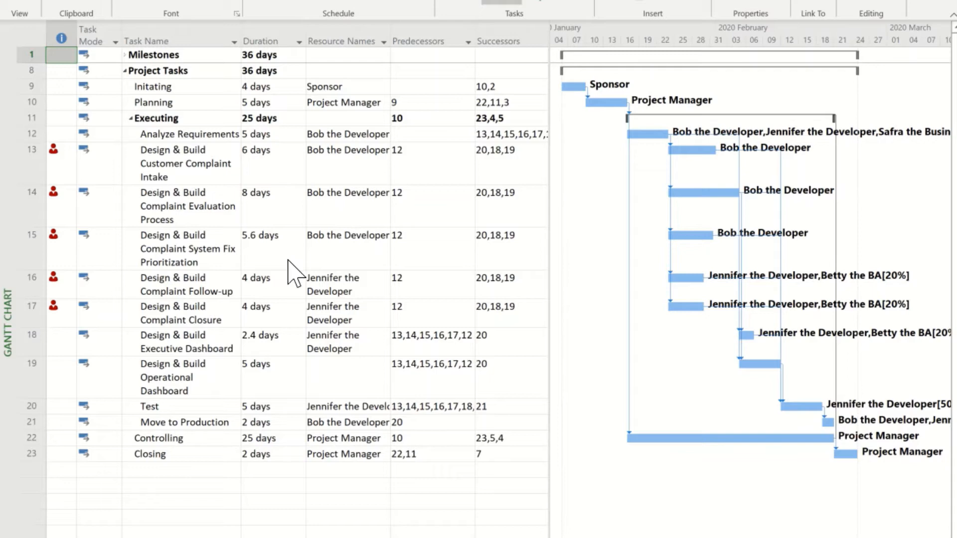
mouse_move(466, 302)
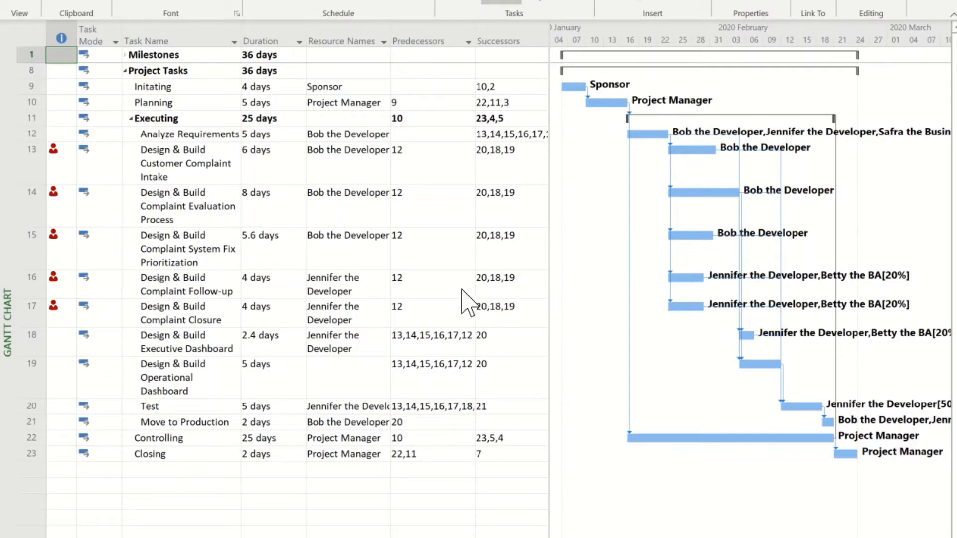
mouse_move(339, 302)
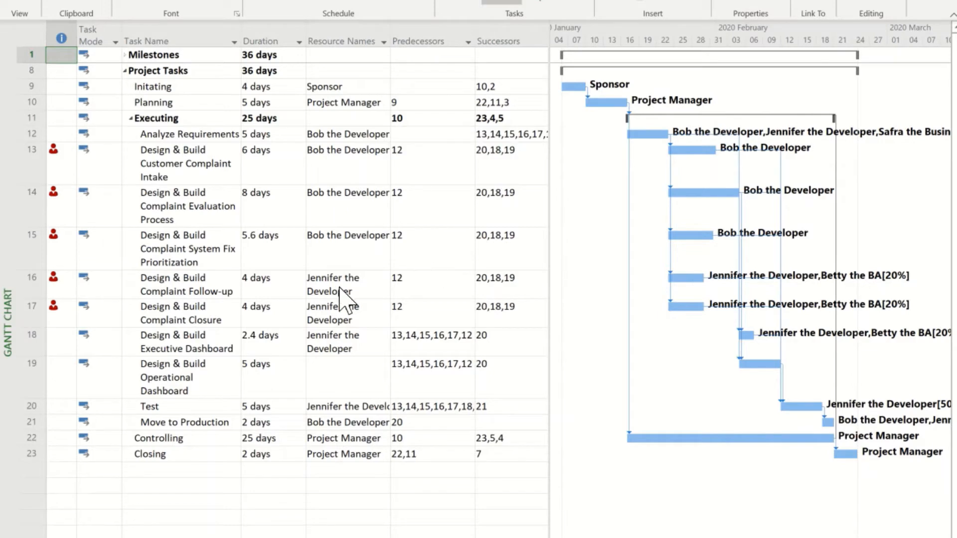
mouse_move(135, 317)
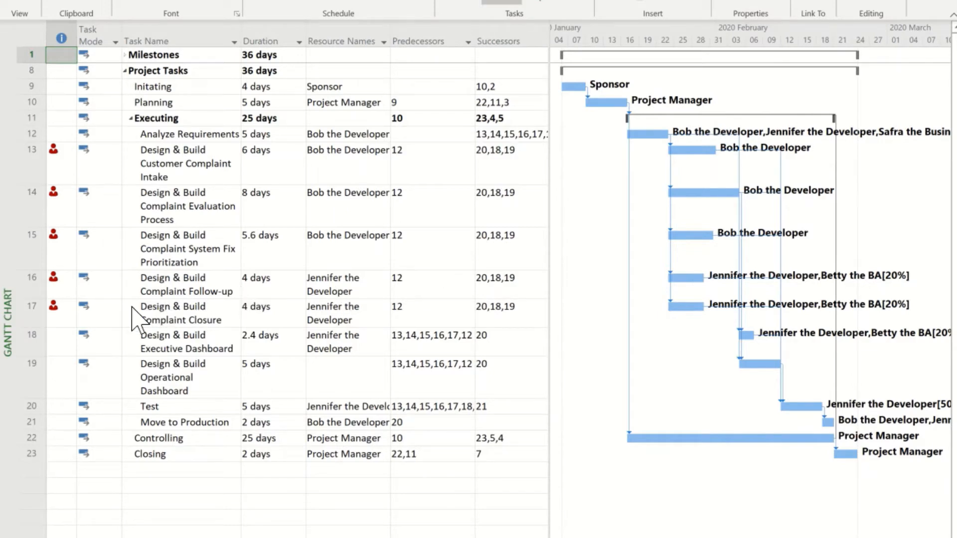
mouse_move(48, 304)
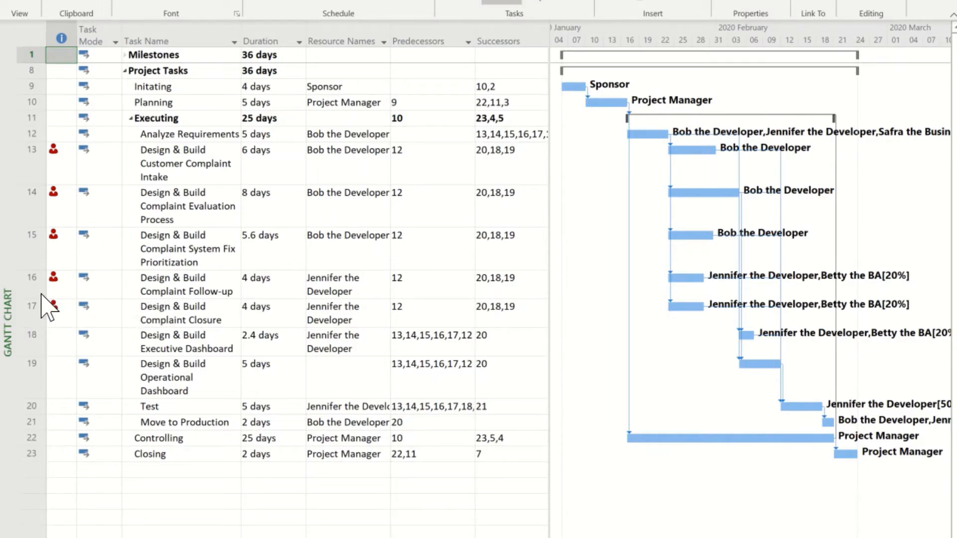
mouse_move(128, 320)
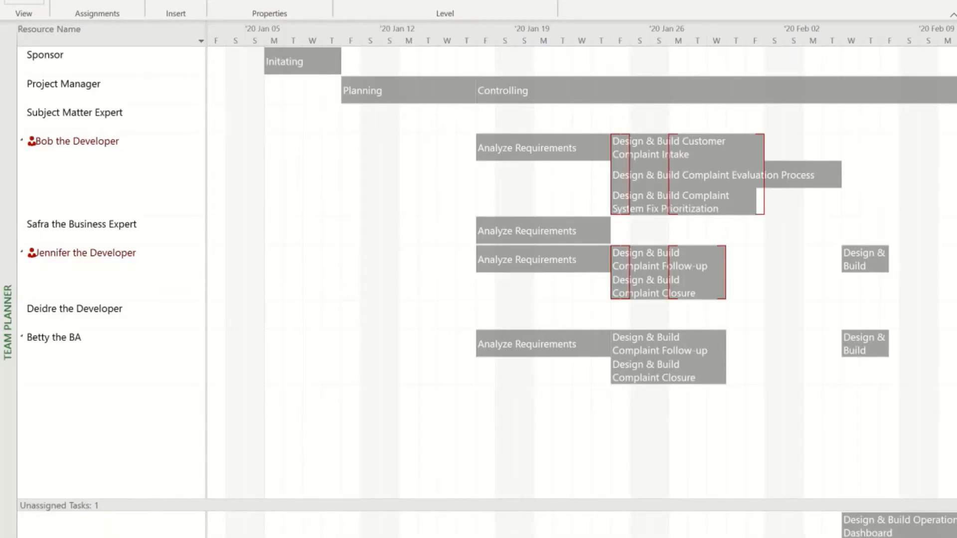
mouse_move(81, 163)
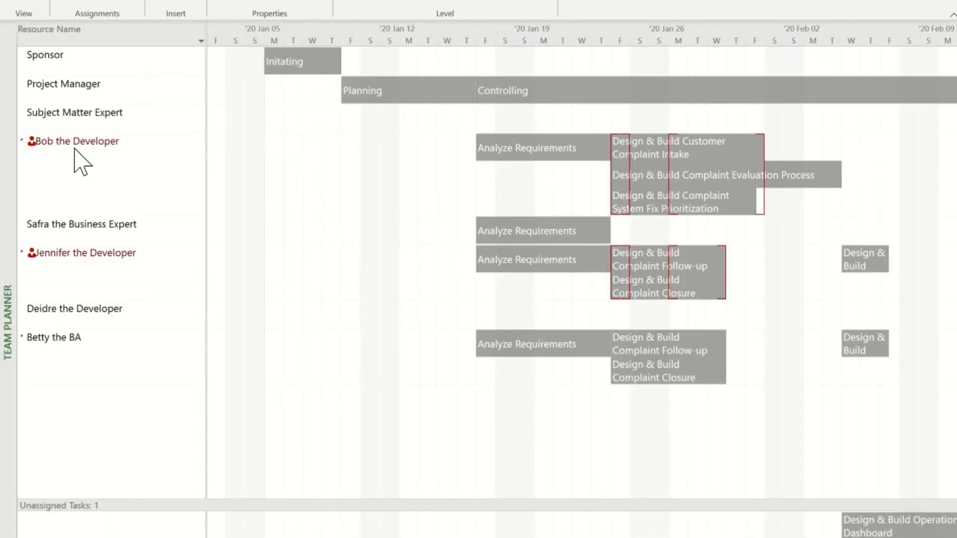
mouse_move(360, 153)
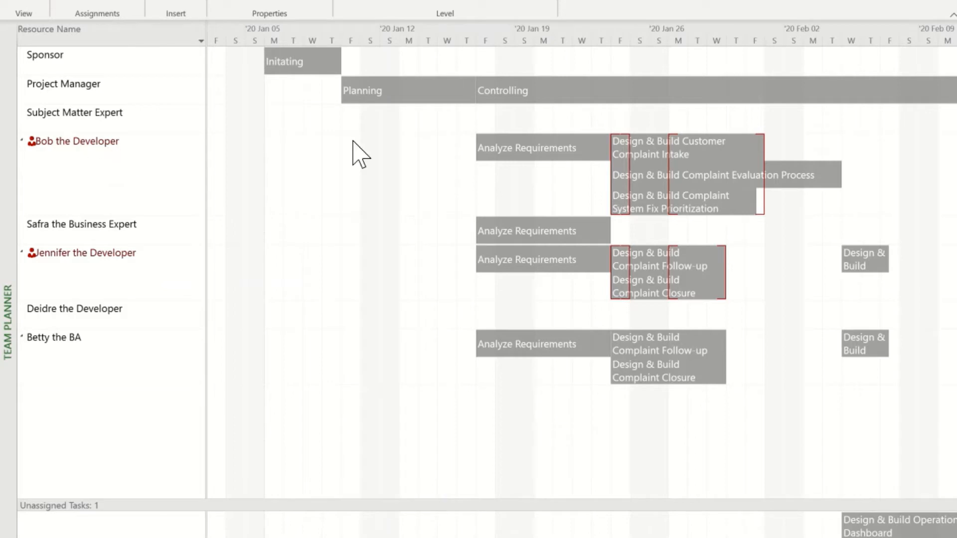
mouse_move(684, 183)
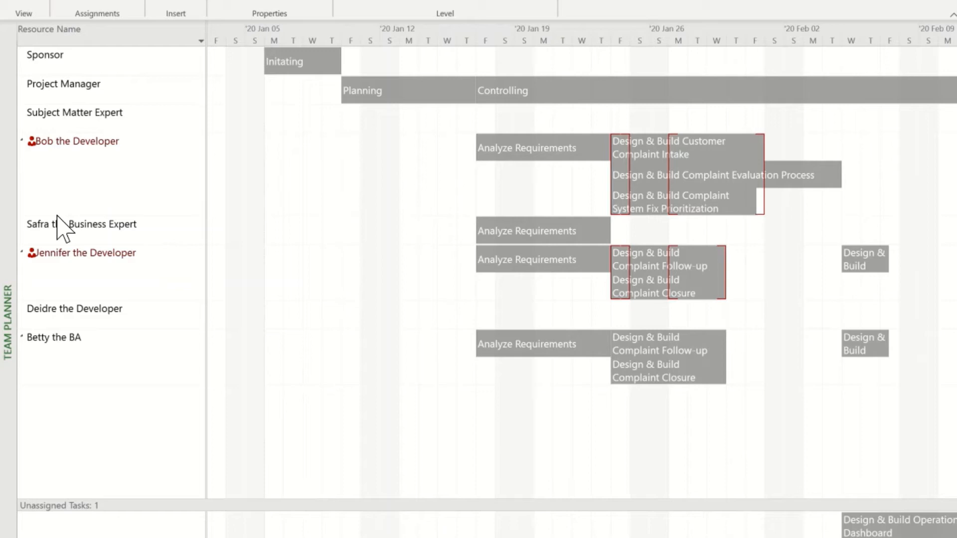
mouse_move(299, 317)
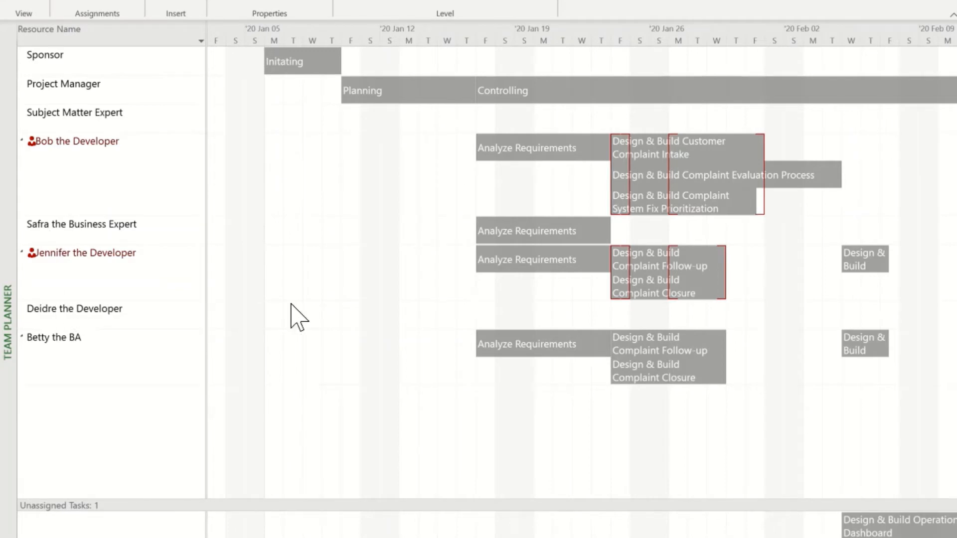
mouse_move(613, 319)
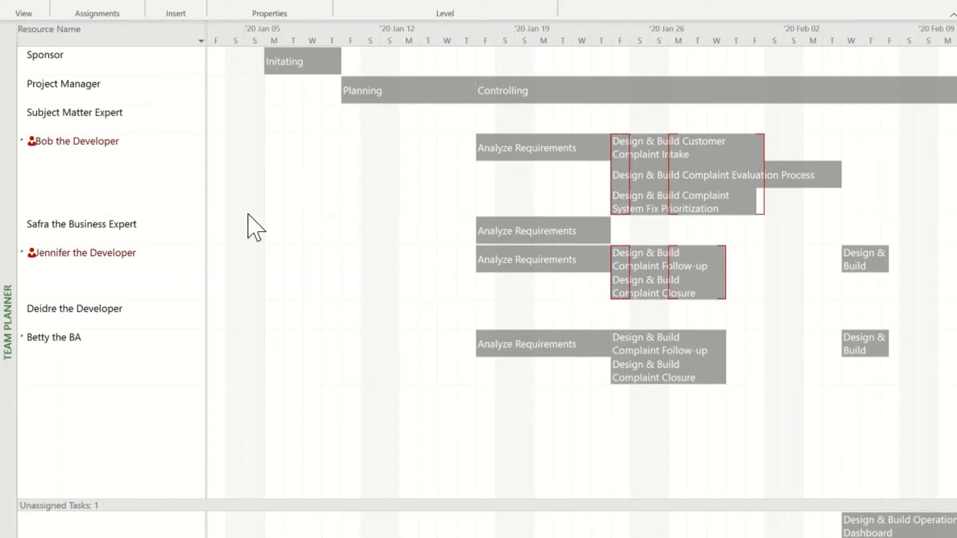
mouse_move(96, 160)
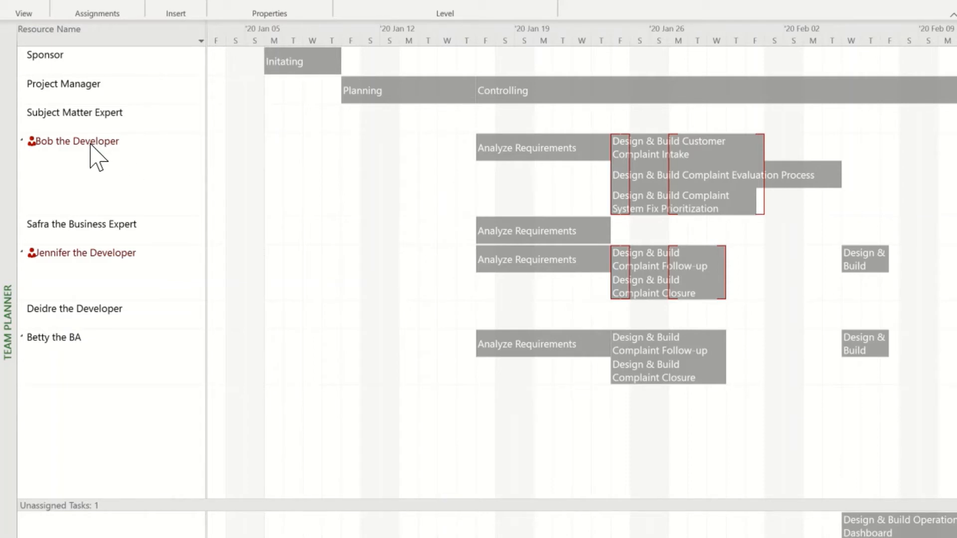
mouse_move(625, 143)
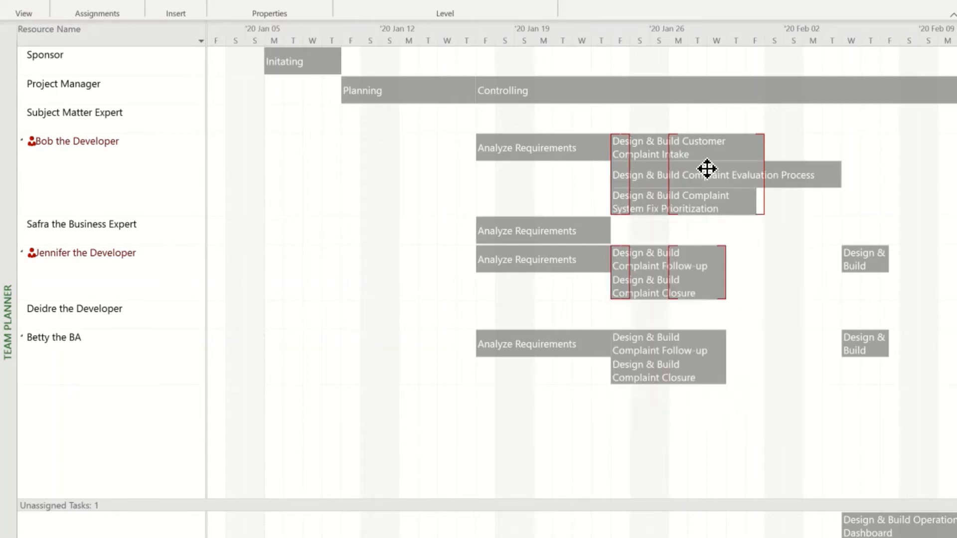
mouse_move(707, 170)
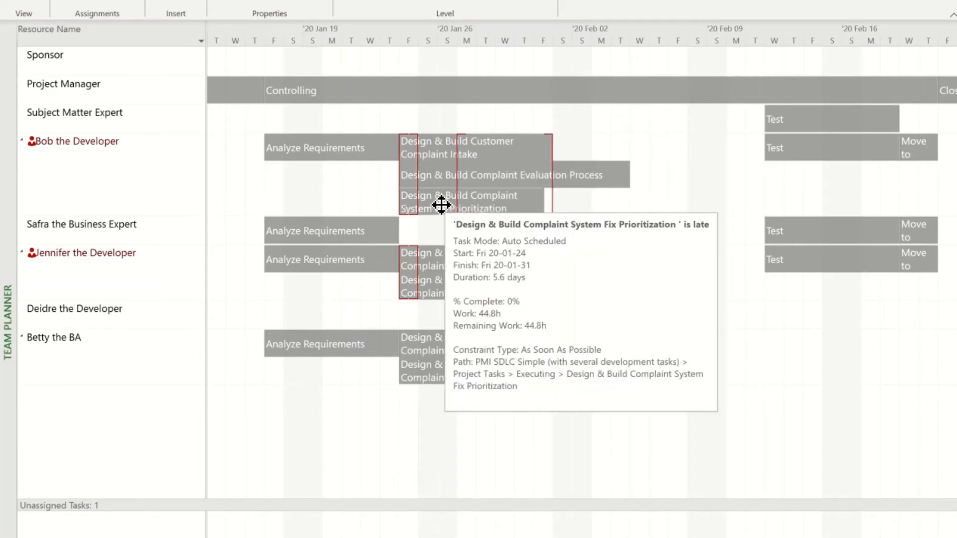
mouse_move(779, 153)
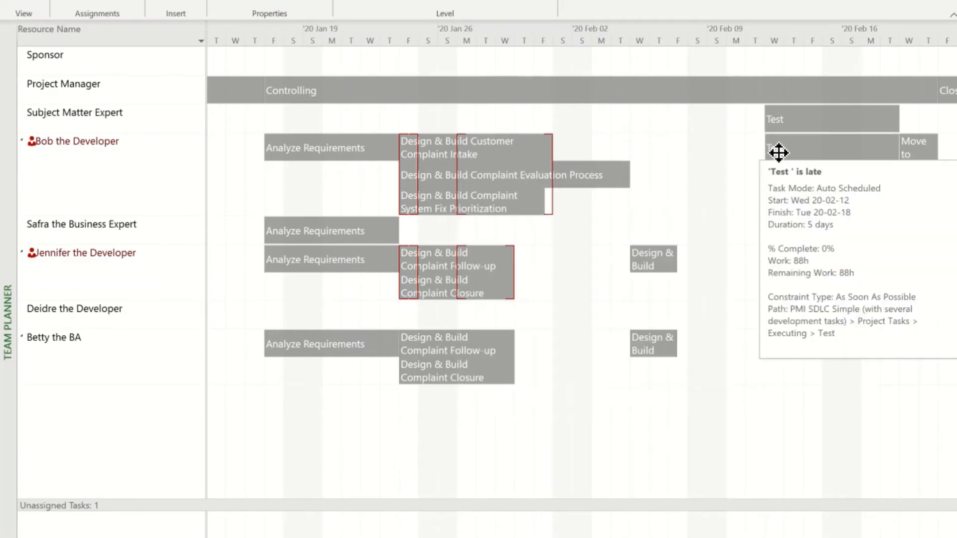
mouse_move(671, 189)
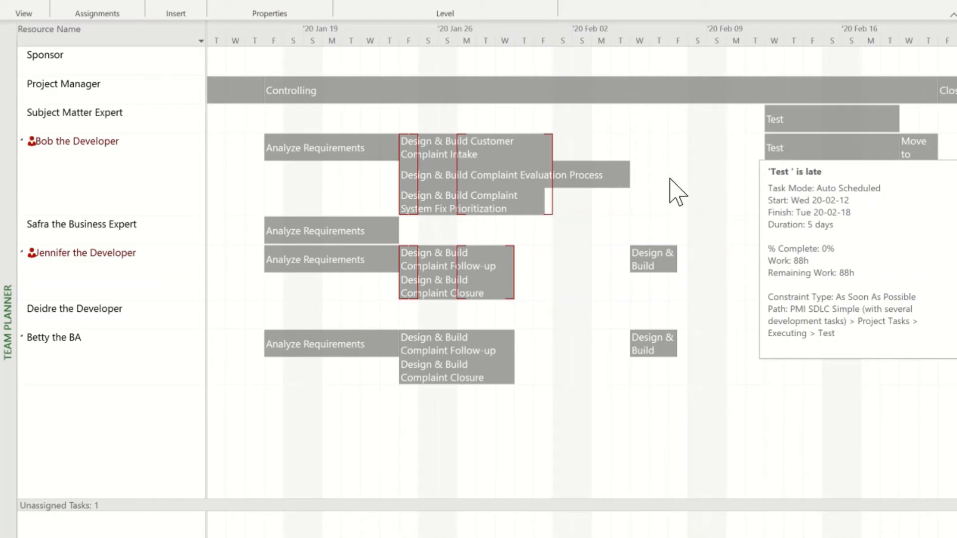
mouse_move(429, 203)
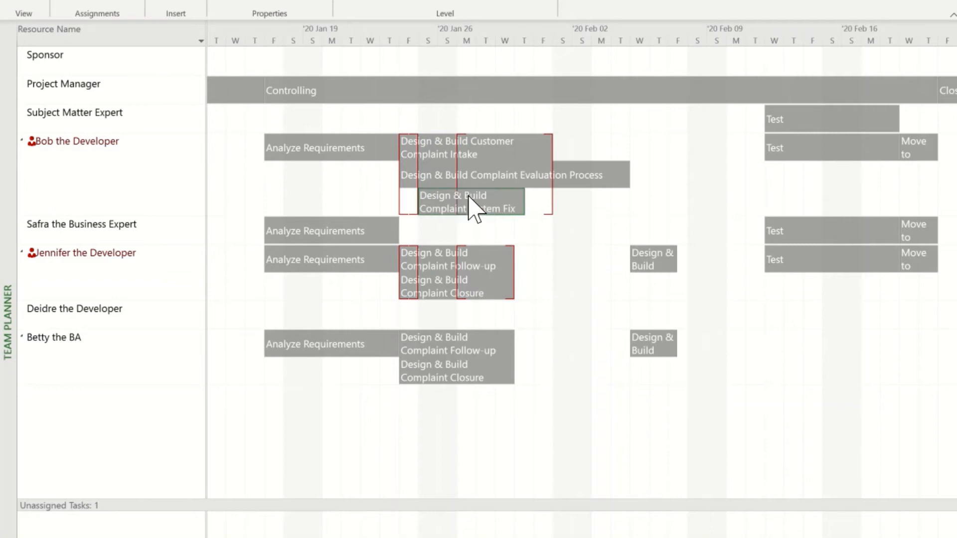
Step: Move Bob's Complaint System Fix Prioritization task to Feb 5–12, after his Evaluation Process task
drag(461, 201, 681, 201)
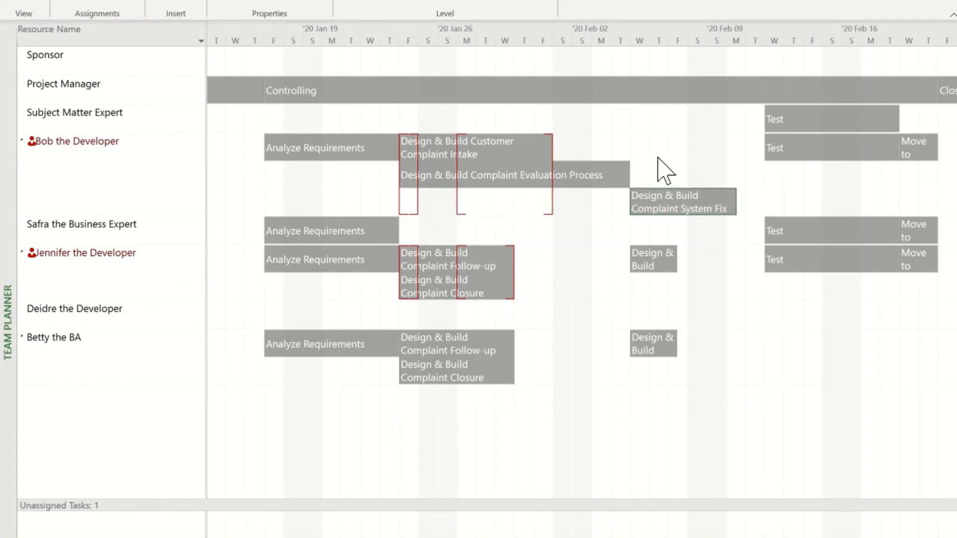
mouse_move(665, 165)
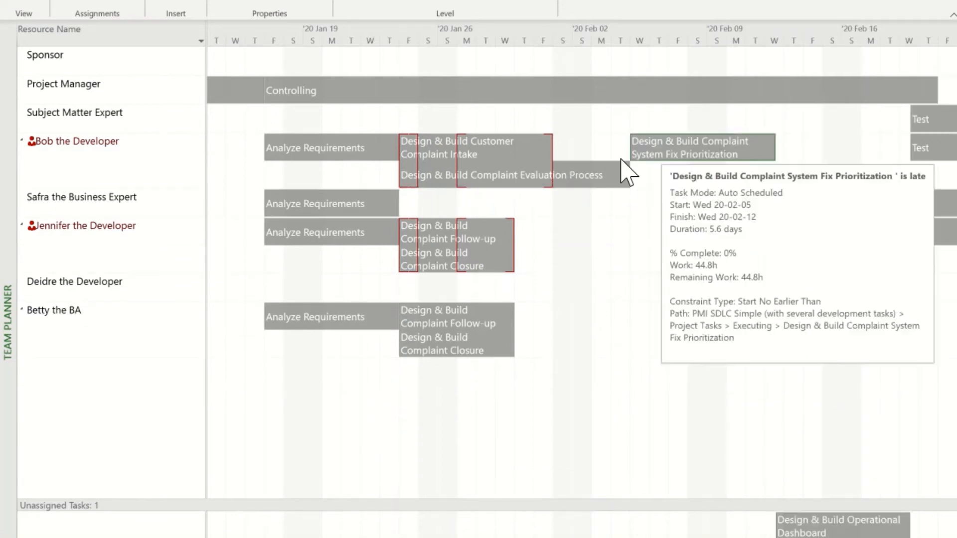
mouse_move(909, 147)
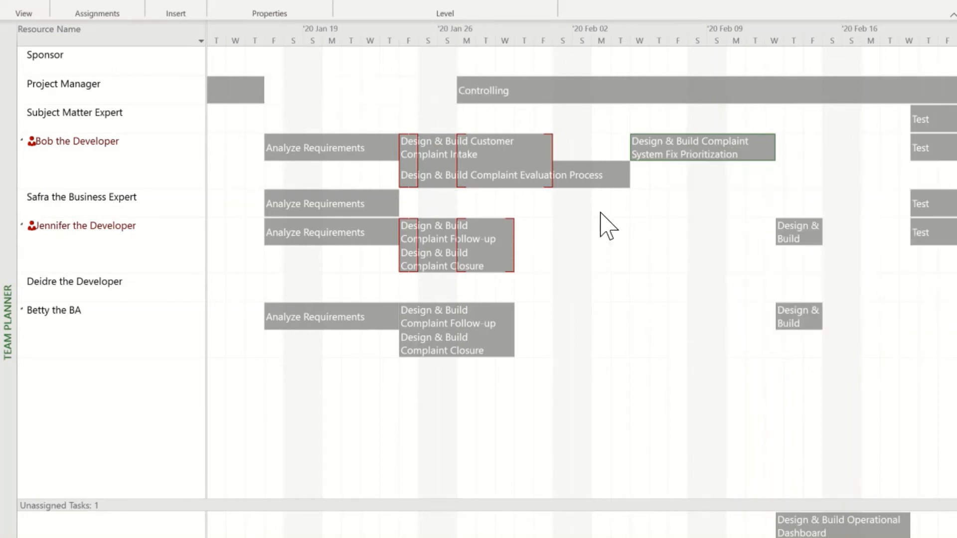
mouse_move(480, 204)
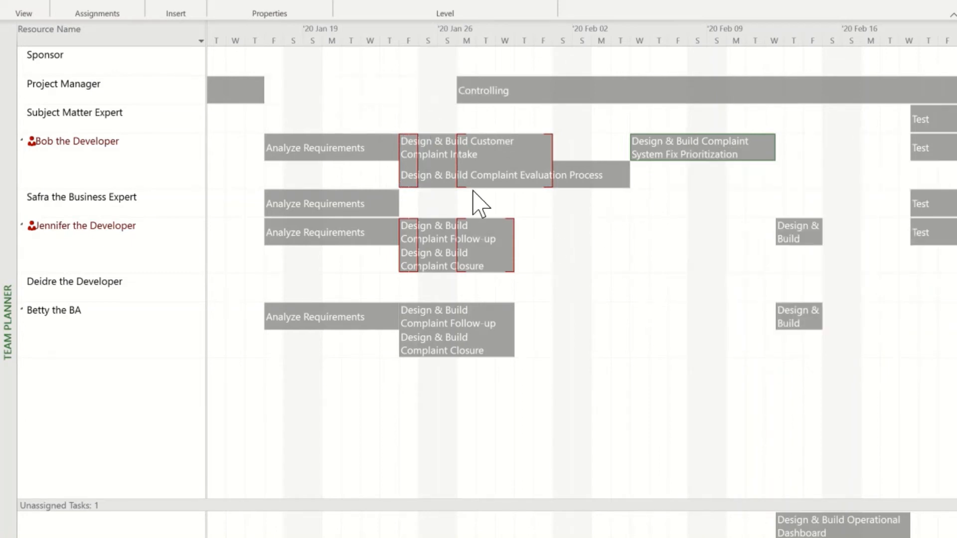
mouse_move(409, 147)
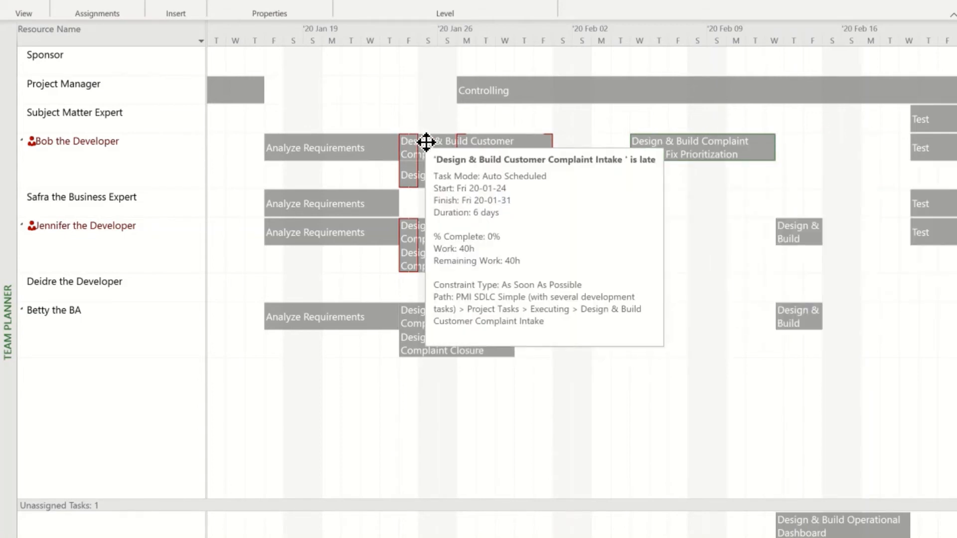
mouse_move(435, 144)
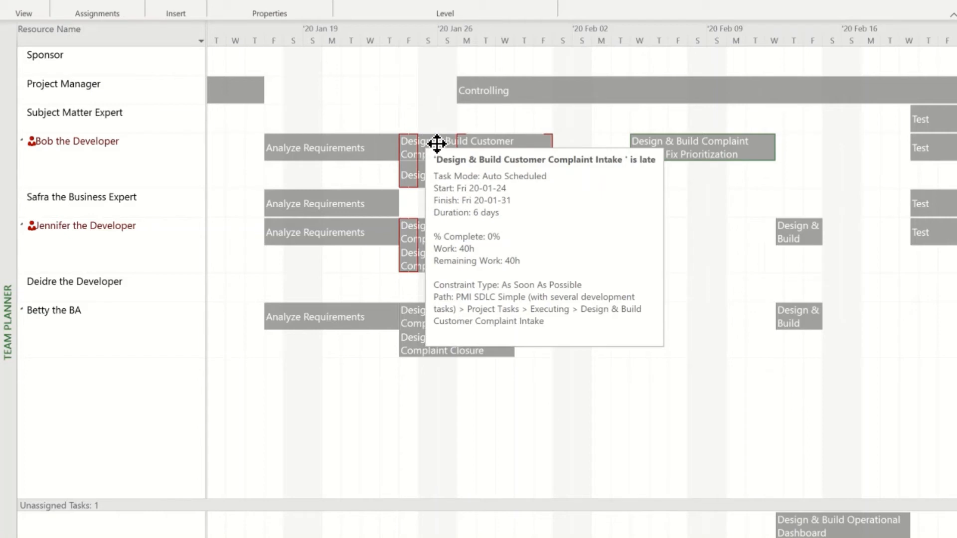
mouse_move(435, 271)
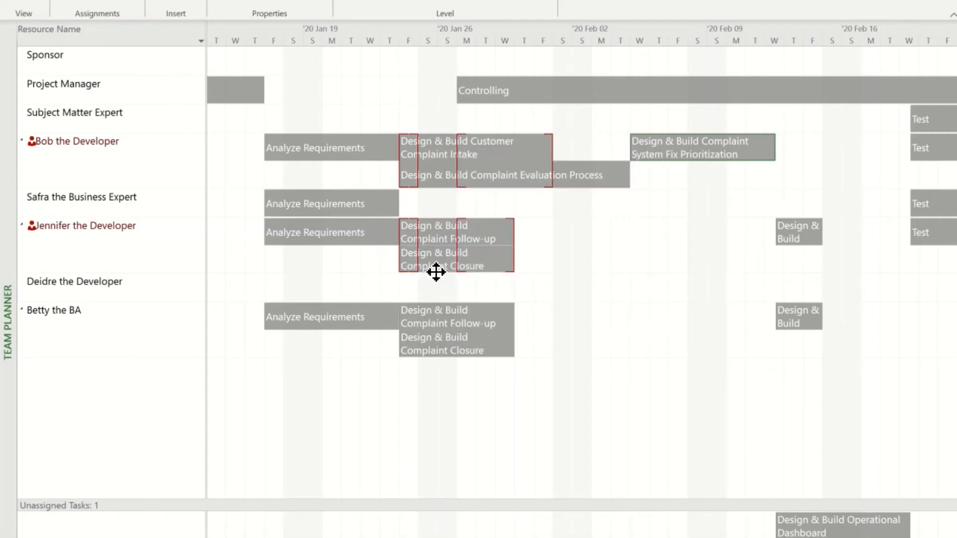
mouse_move(436, 147)
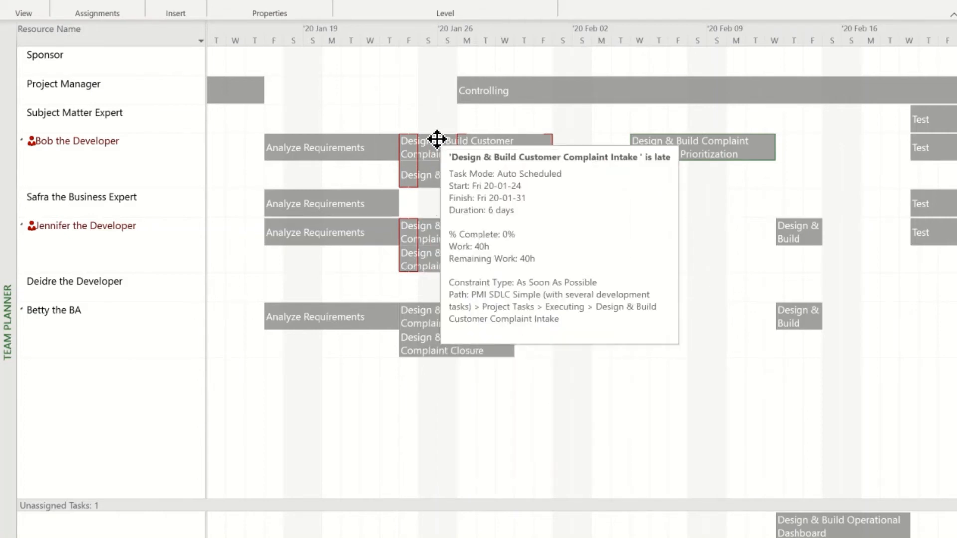
mouse_move(448, 293)
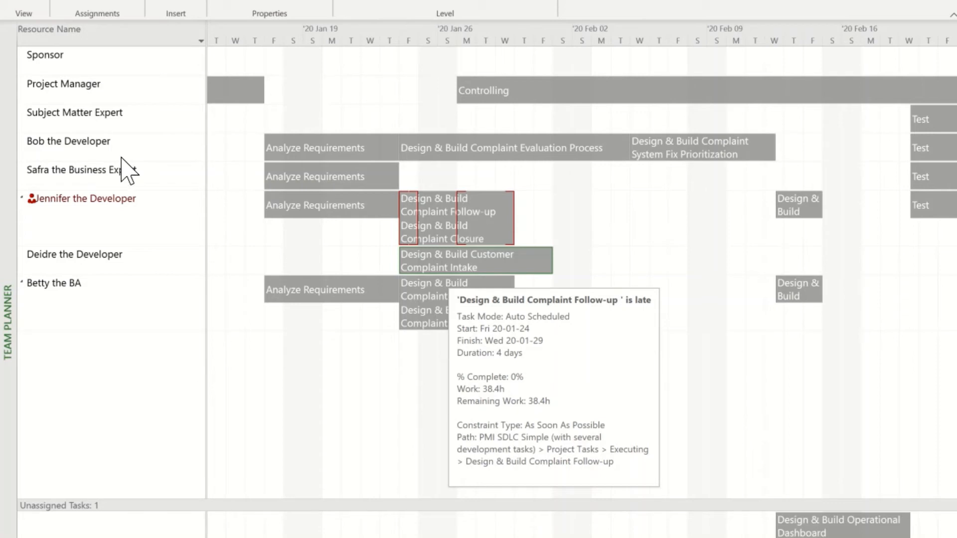
mouse_move(134, 221)
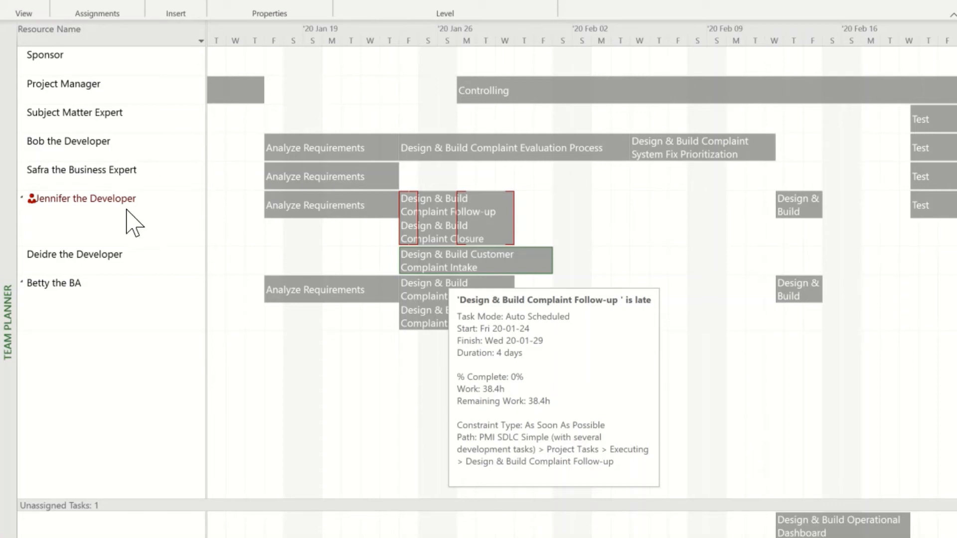
mouse_move(444, 198)
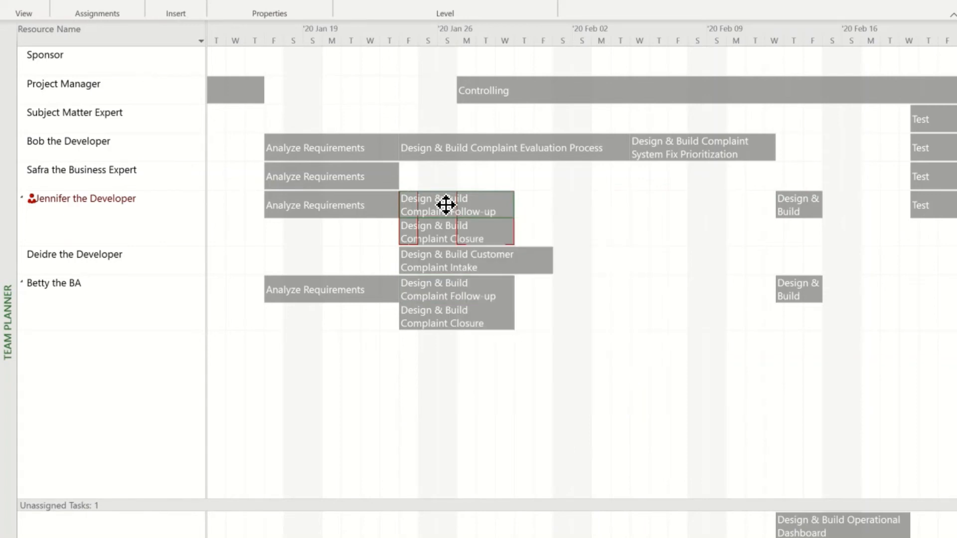
Step: Bring up actions on Jennifer's Complaint Follow-up task to move it after Complaint Closure
right_click(445, 206)
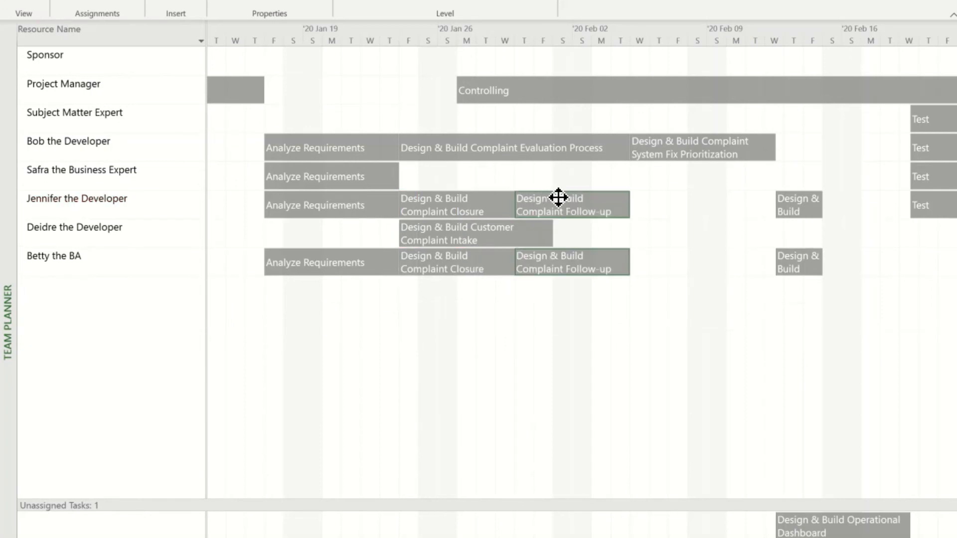
mouse_move(570, 203)
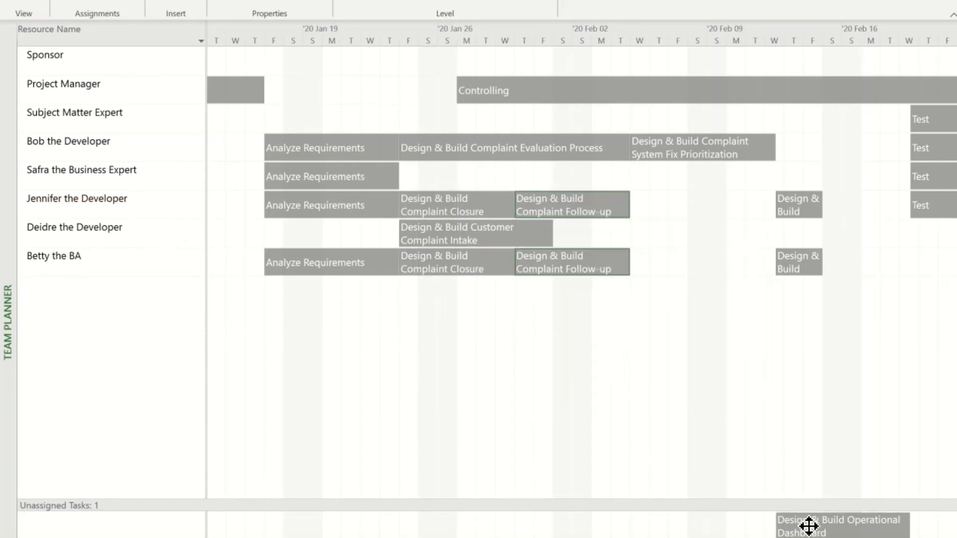
mouse_move(812, 529)
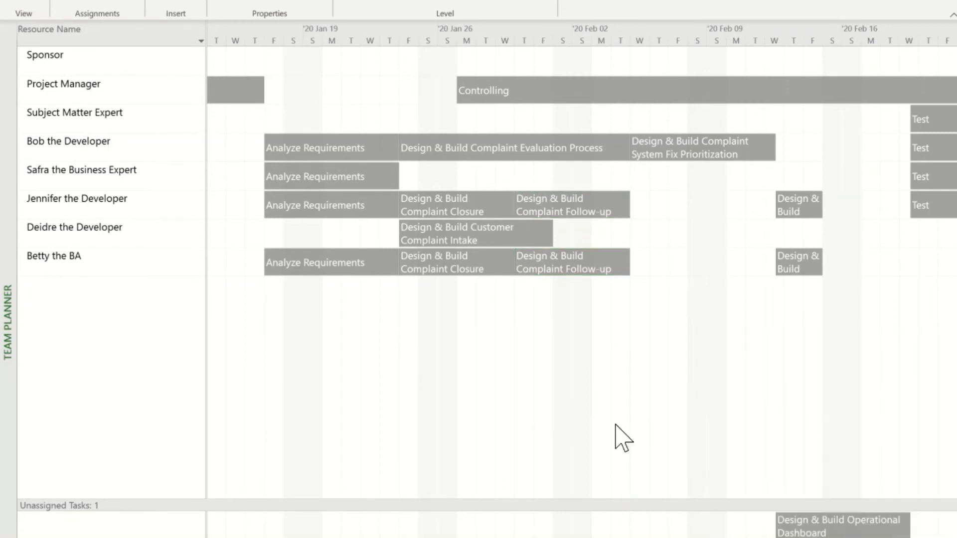
Step: Show the Reassign To resource list for the unassigned Operational Dashboard task
right_click(621, 437)
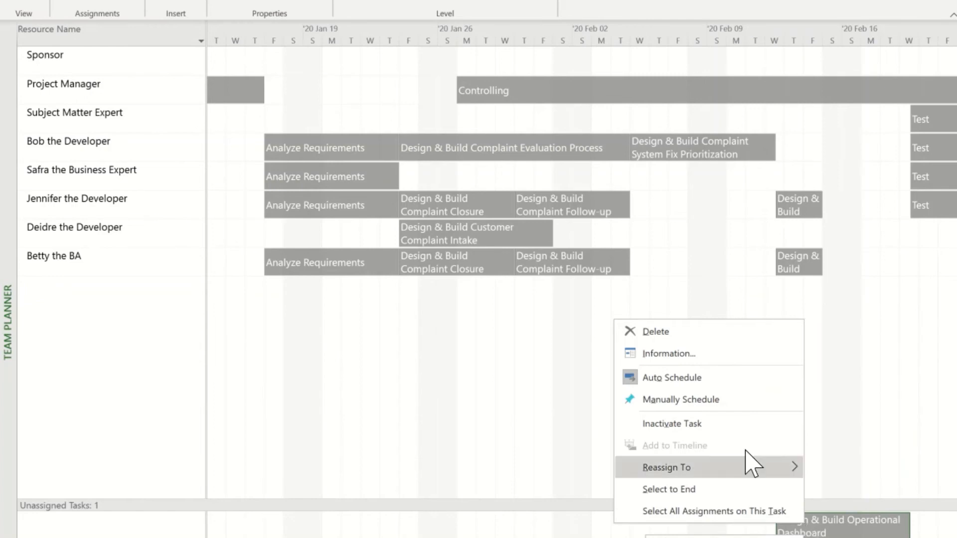
mouse_move(666, 467)
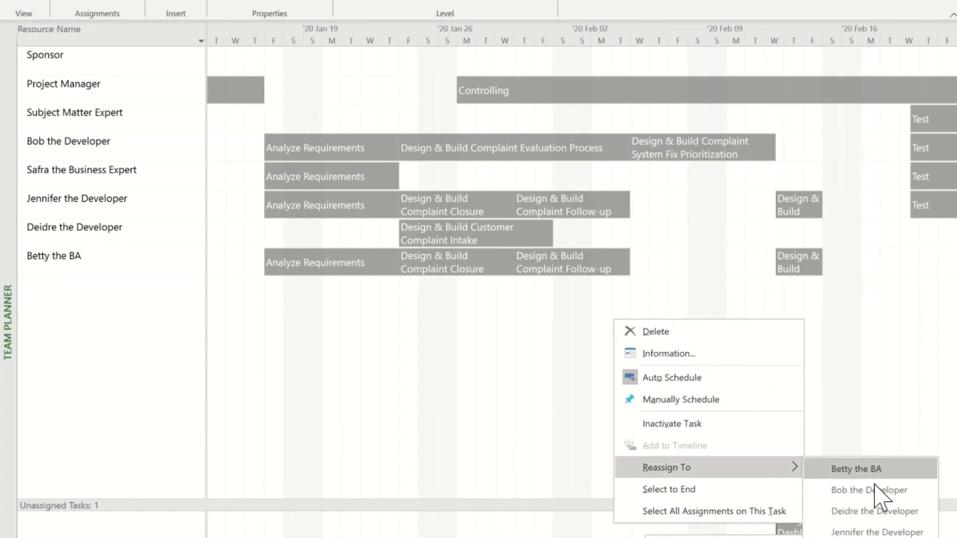